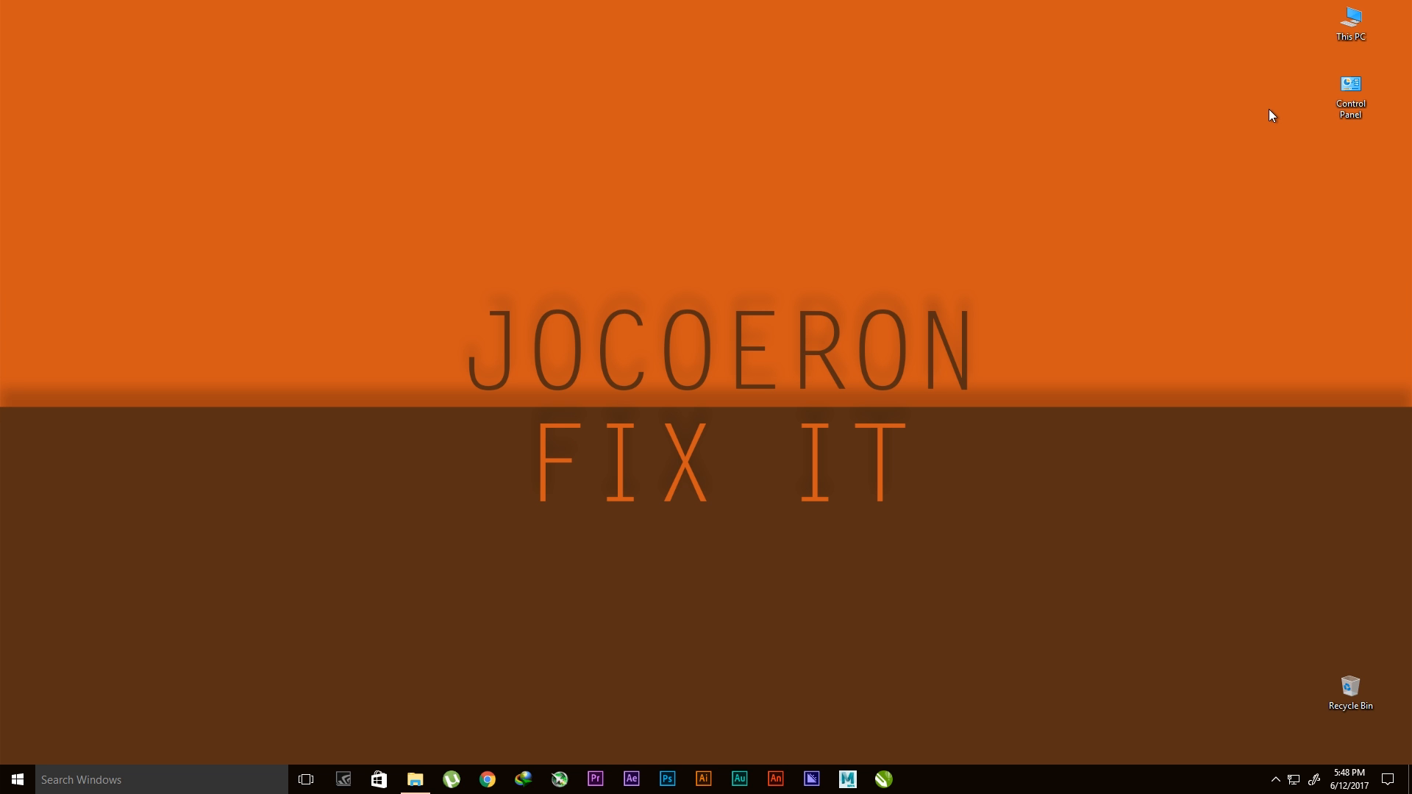
pyautogui.moveTo(1004, 319)
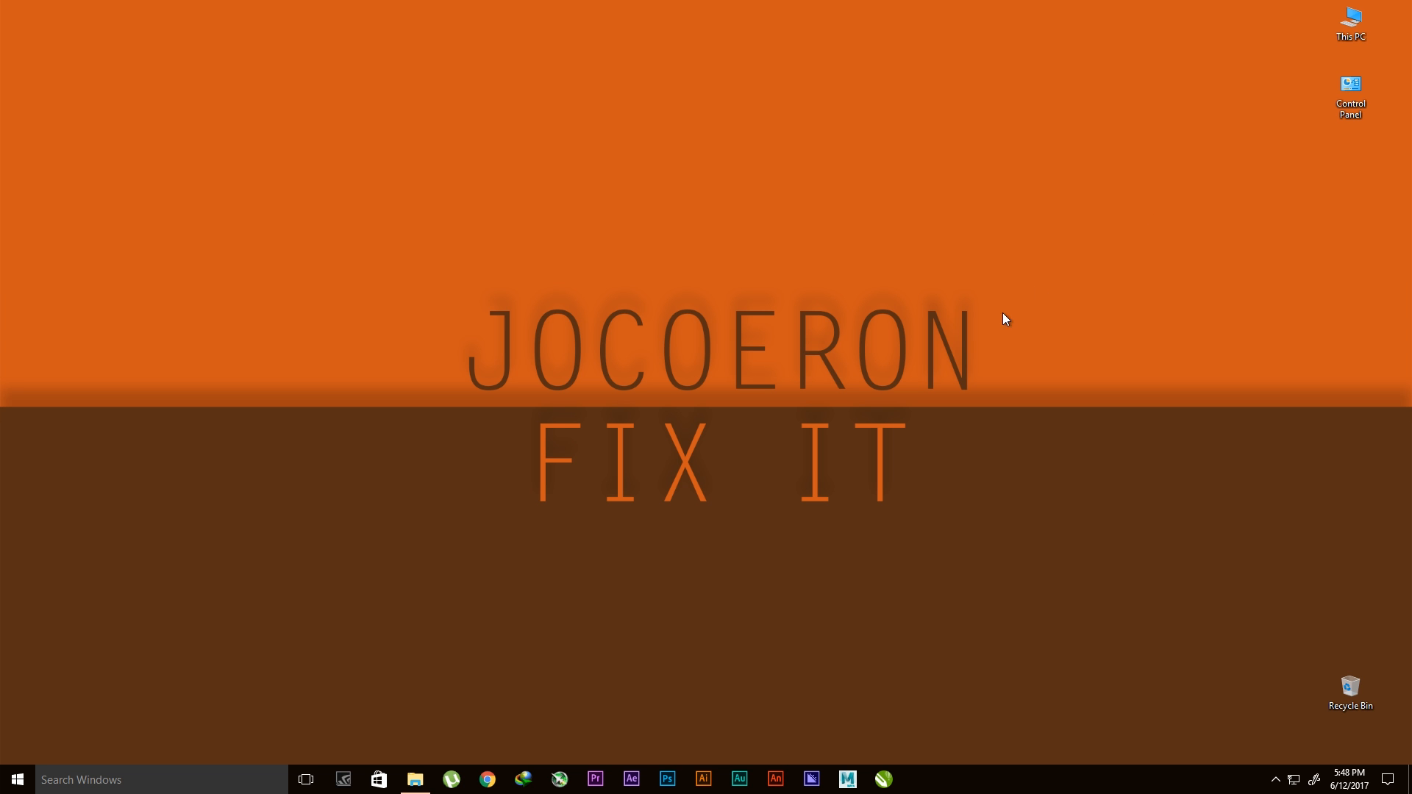
# Step: Bring up File Explorer showing the HITMAN folder under D:\Games
pyautogui.click(415, 780)
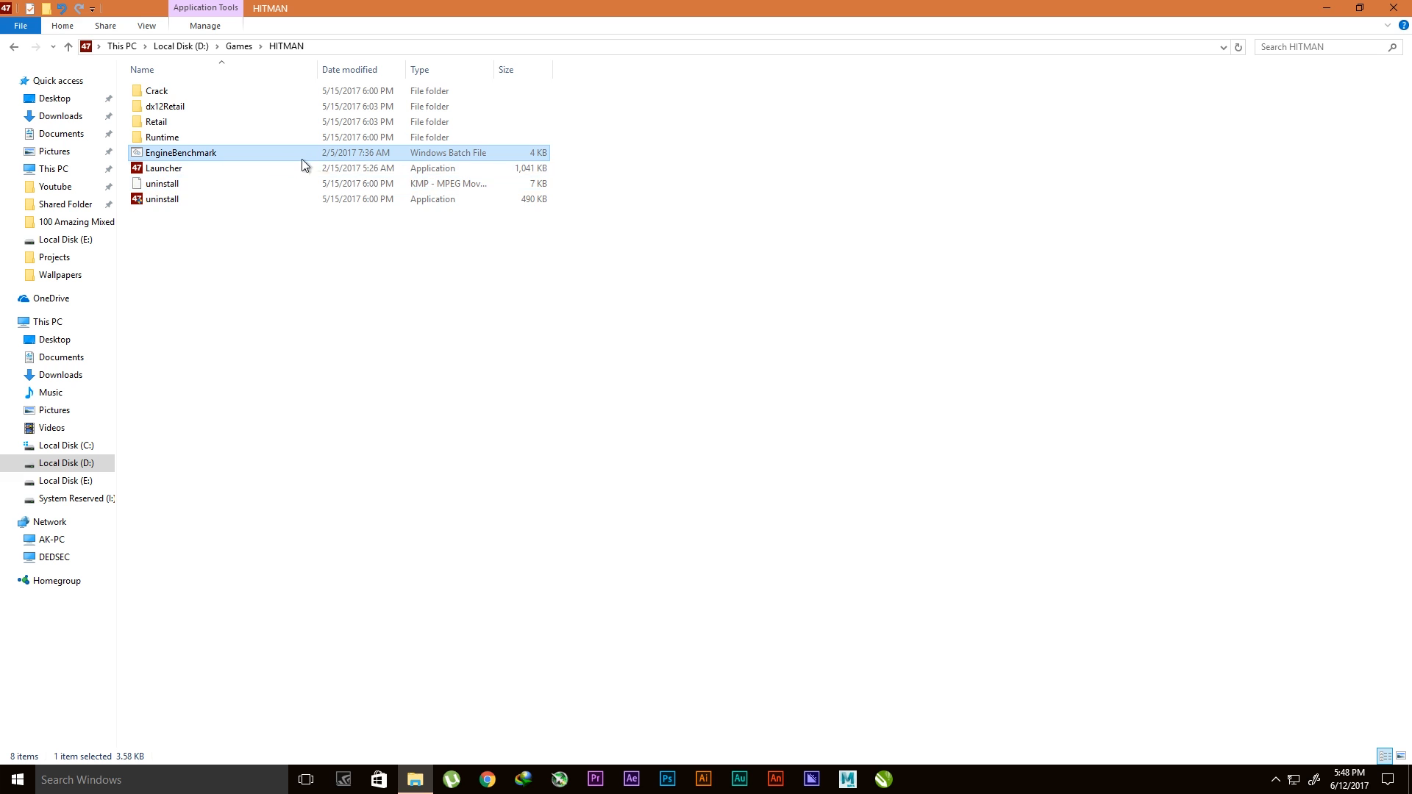
pyautogui.moveTo(198, 184)
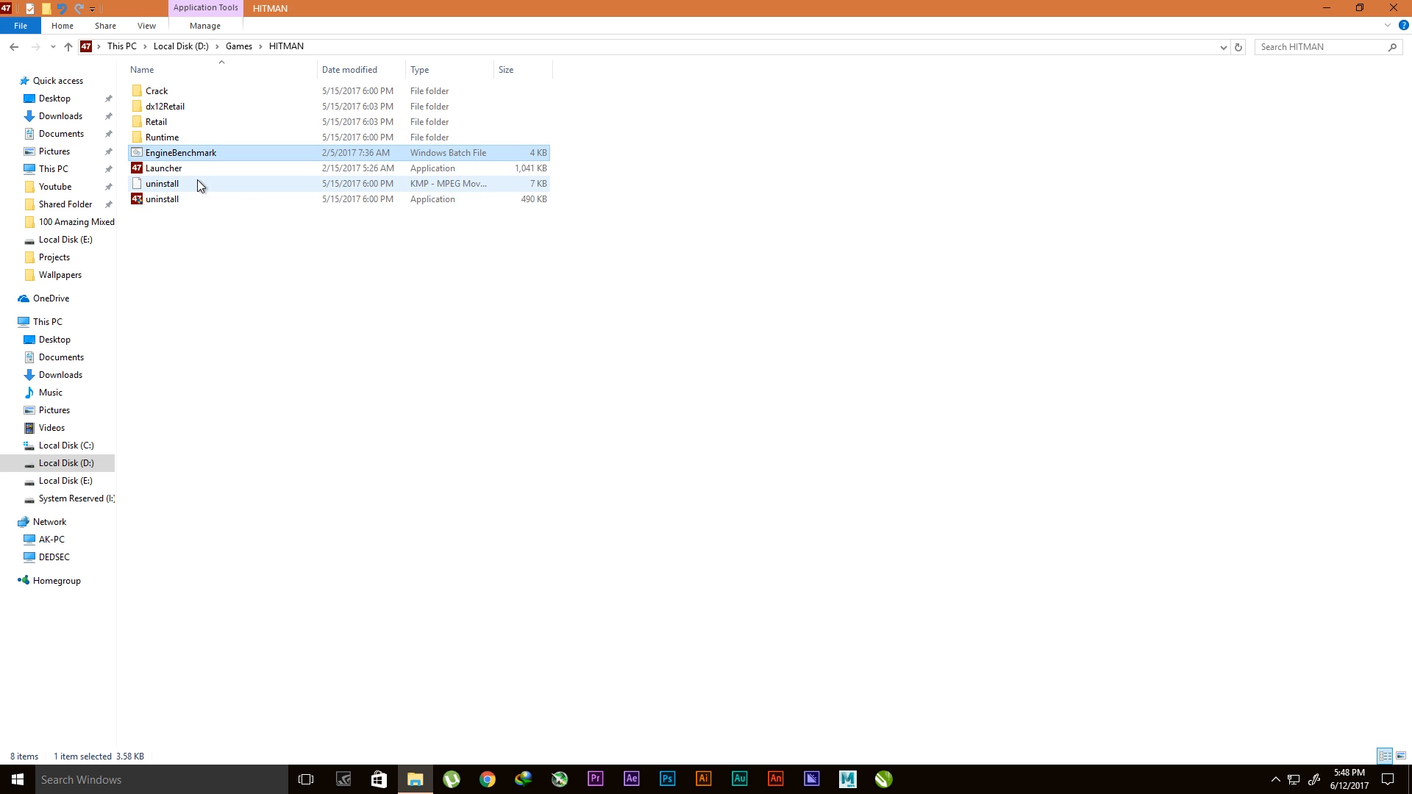
pyautogui.moveTo(246, 174)
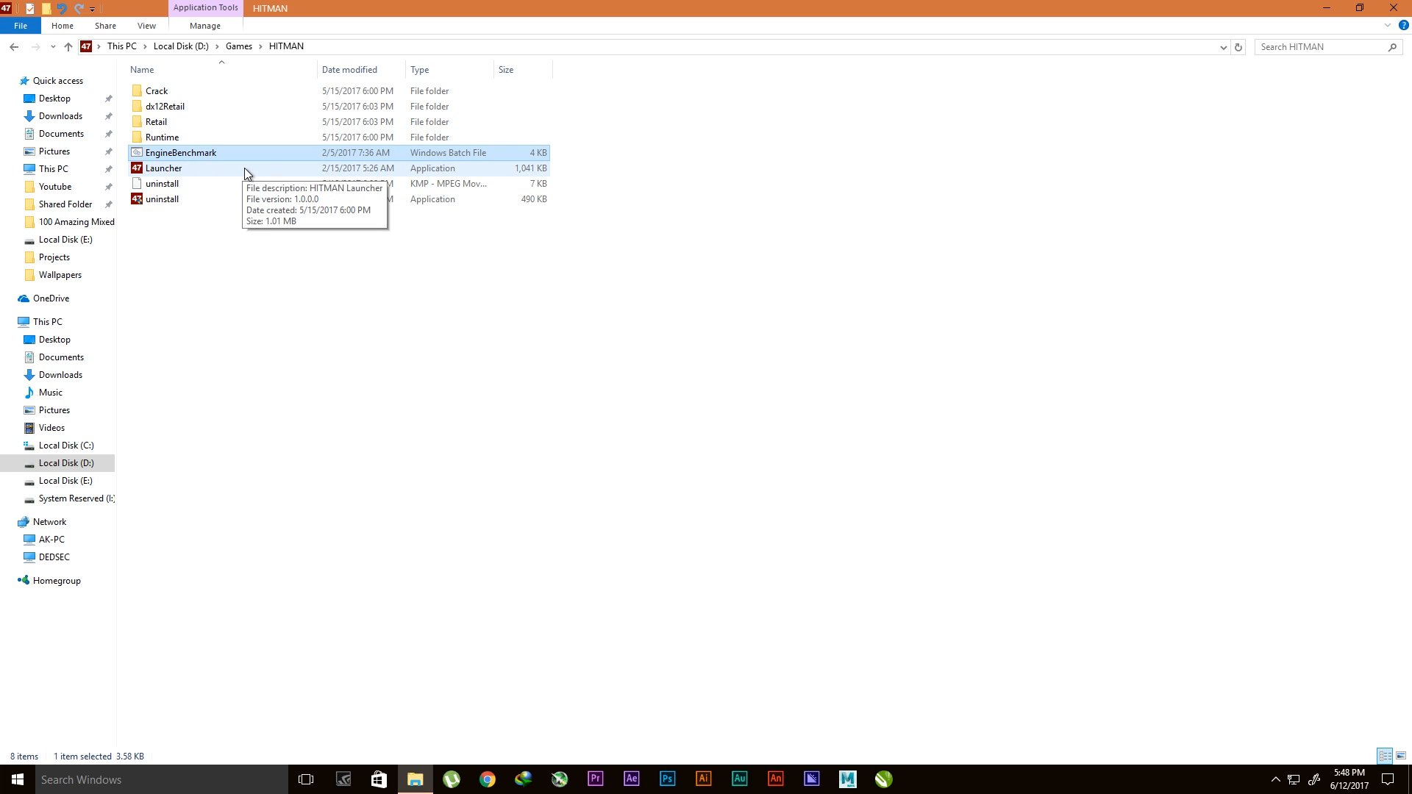
pyautogui.doubleClick(163, 167)
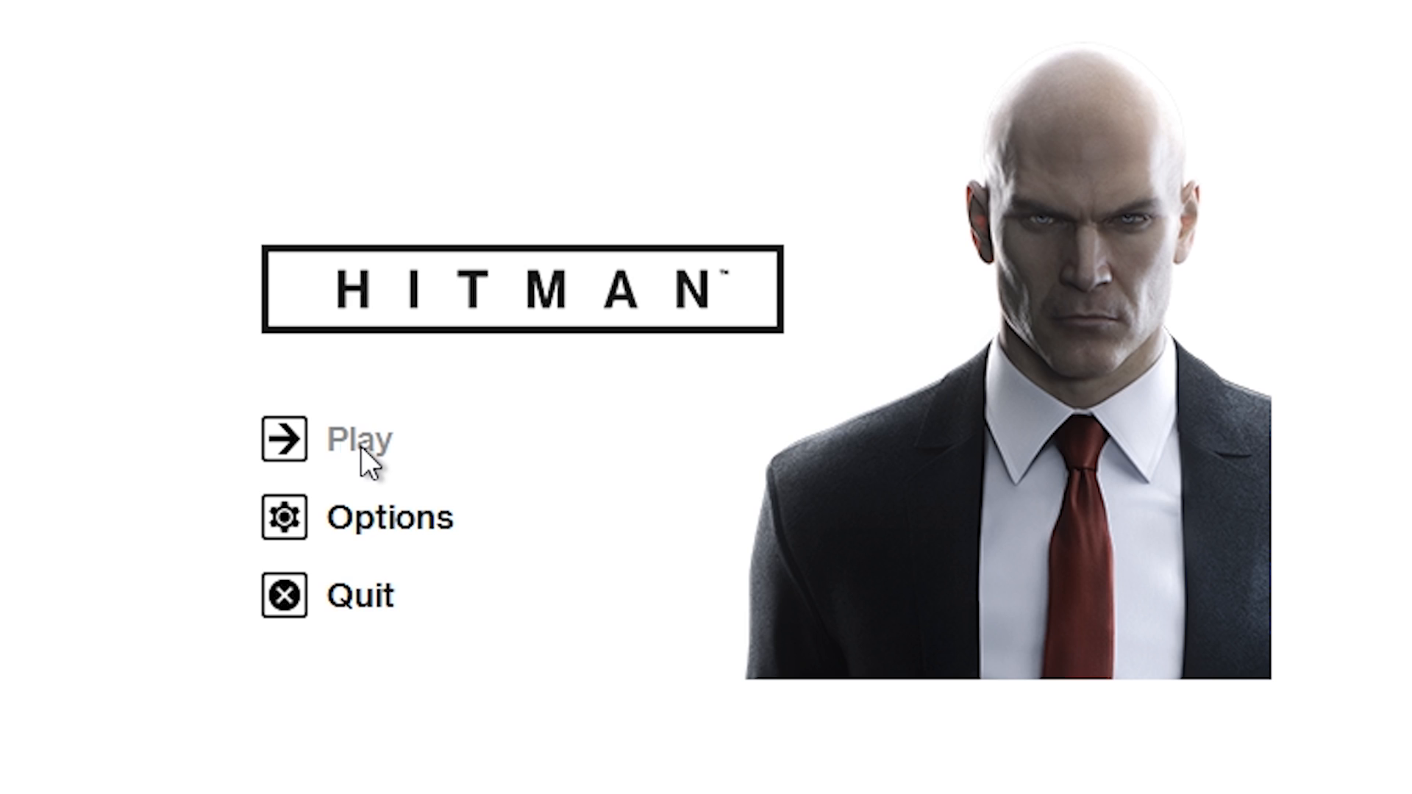
pyautogui.click(360, 442)
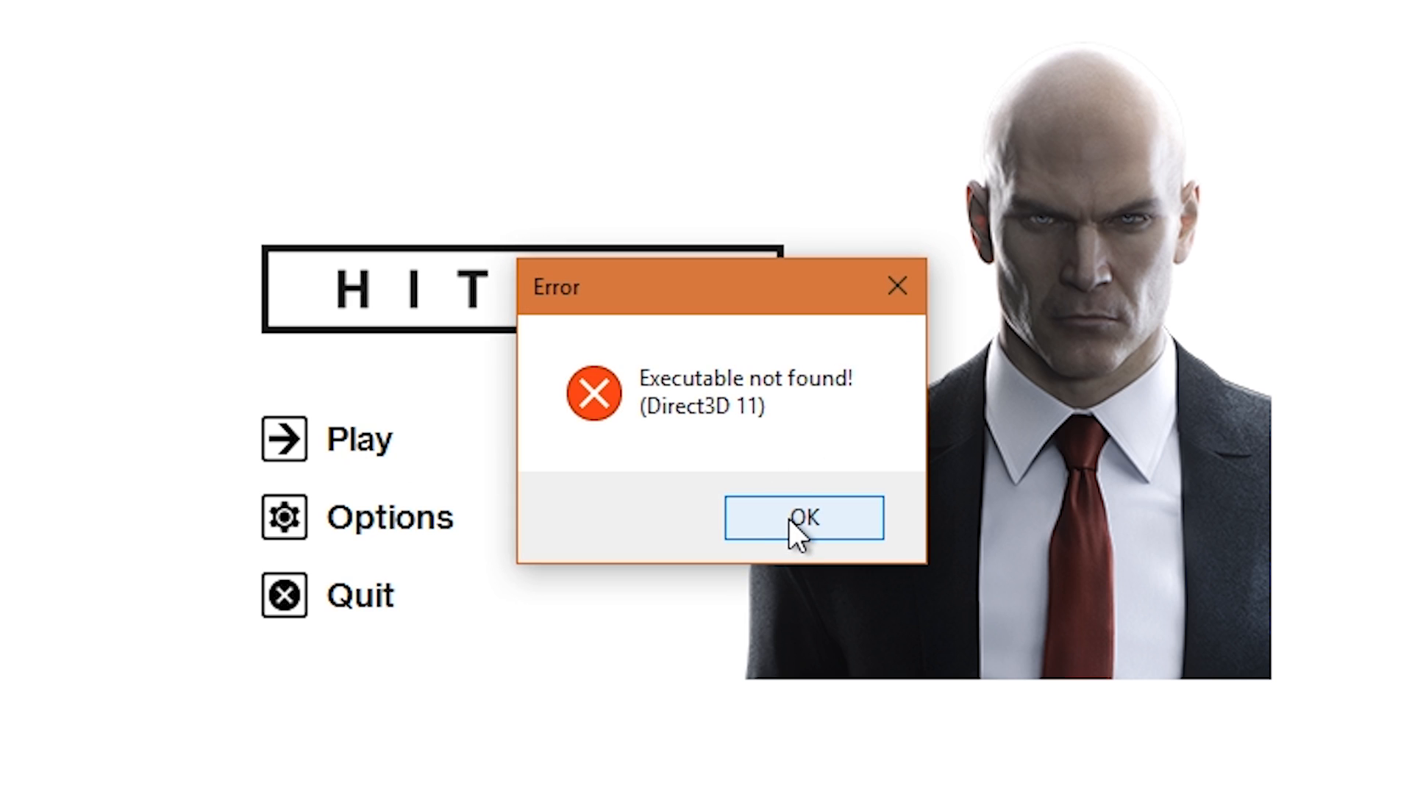
pyautogui.click(803, 517)
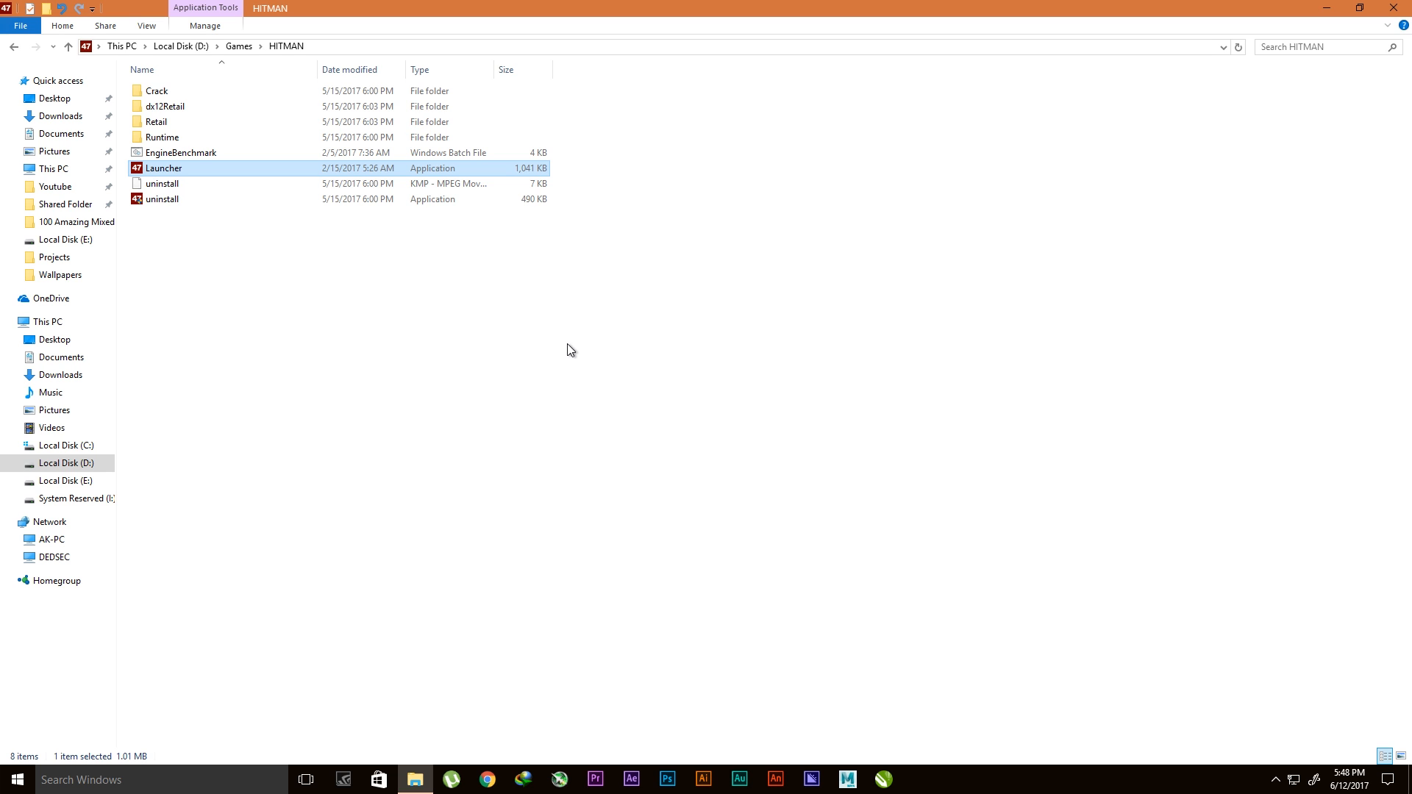
# Step: Copy dx12Retail and Retail from Crack into the HITMAN folder, replacing same-named files
pyautogui.click(480, 336)
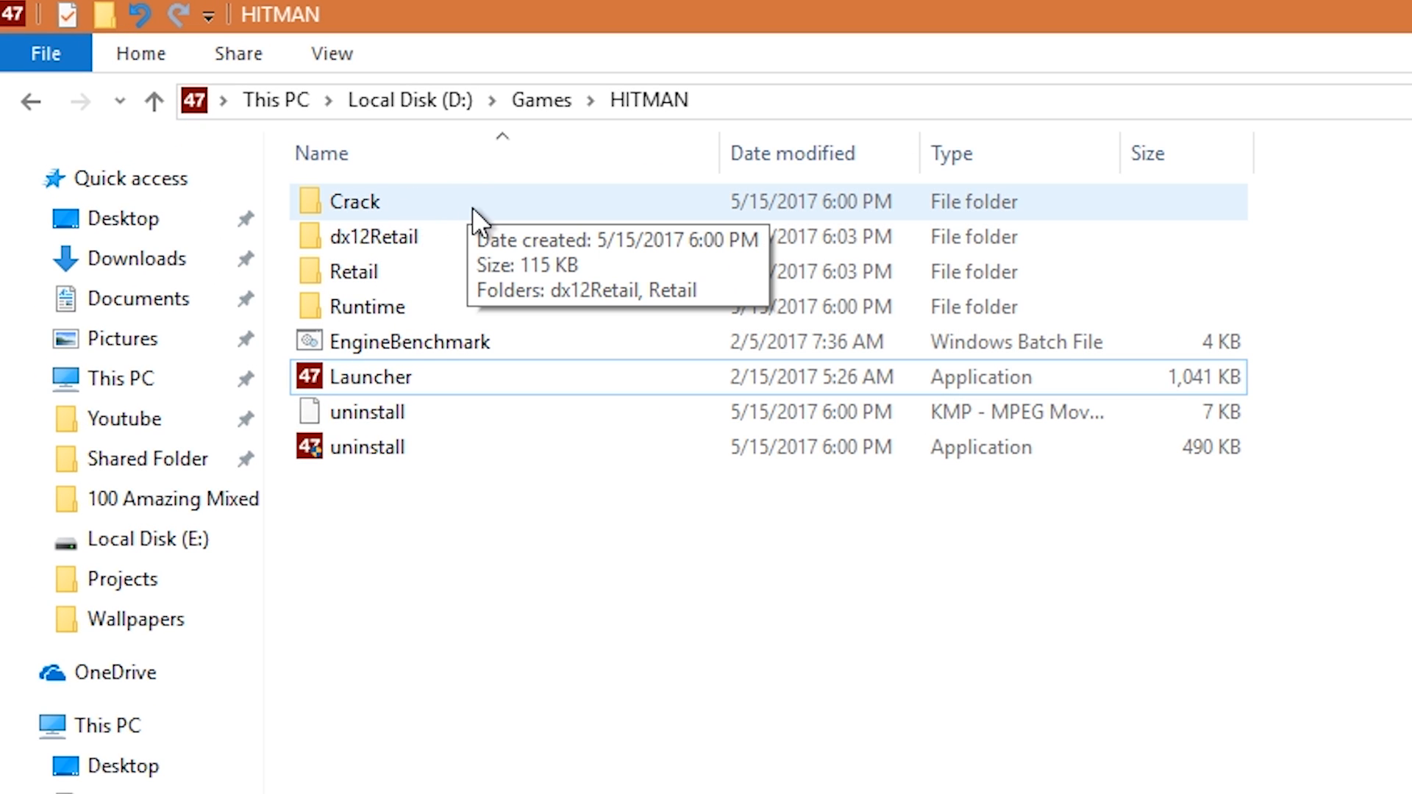
pyautogui.moveTo(559, 203)
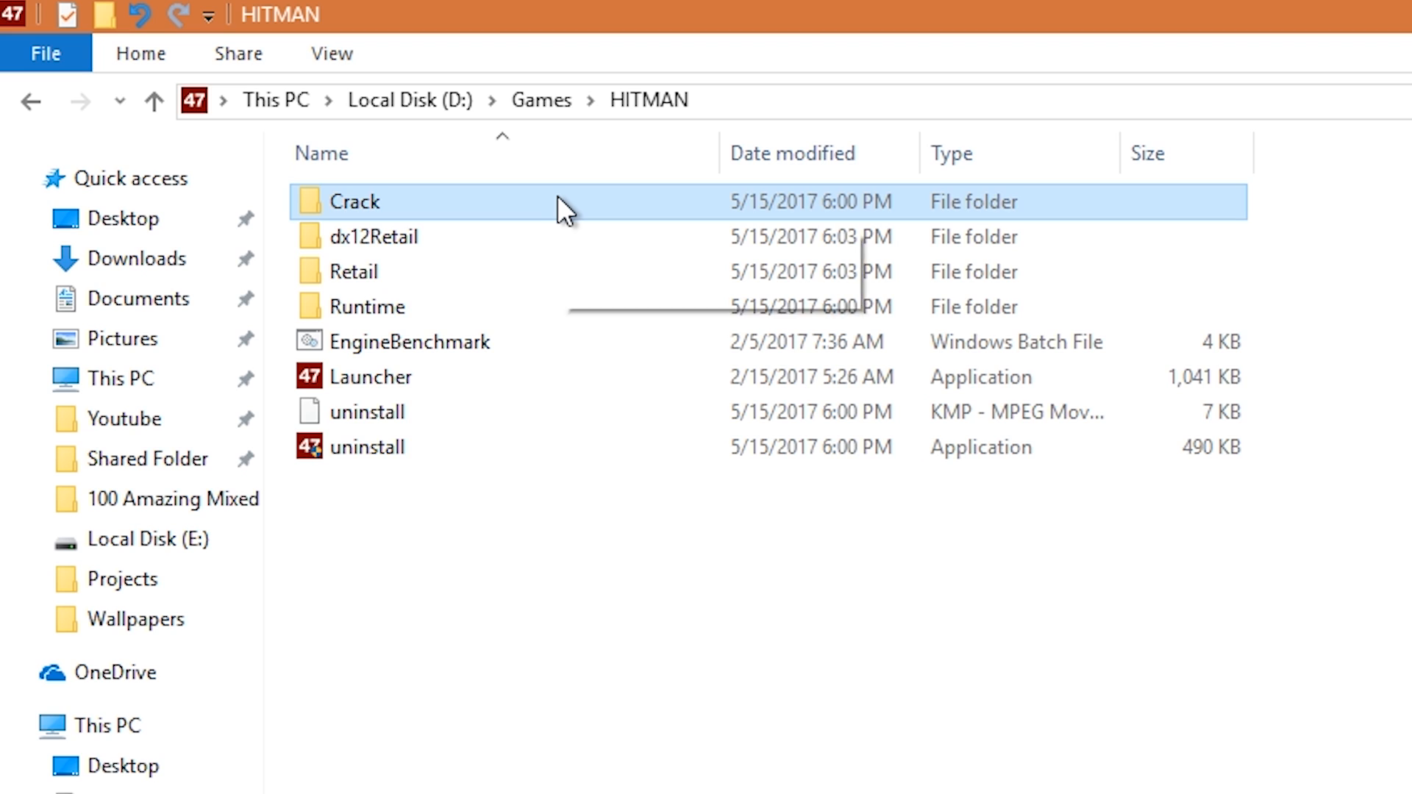
pyautogui.doubleClick(358, 202)
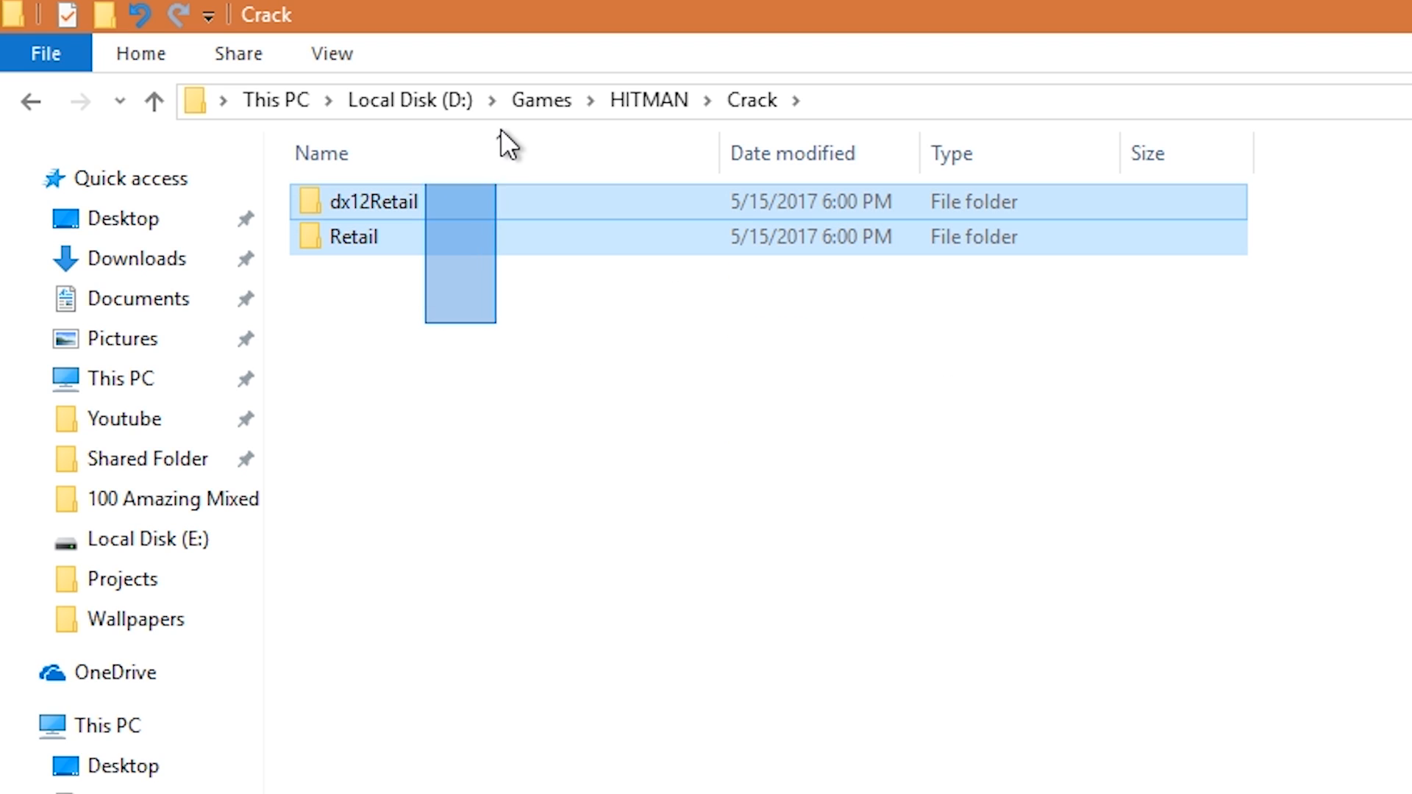
pyautogui.click(468, 237)
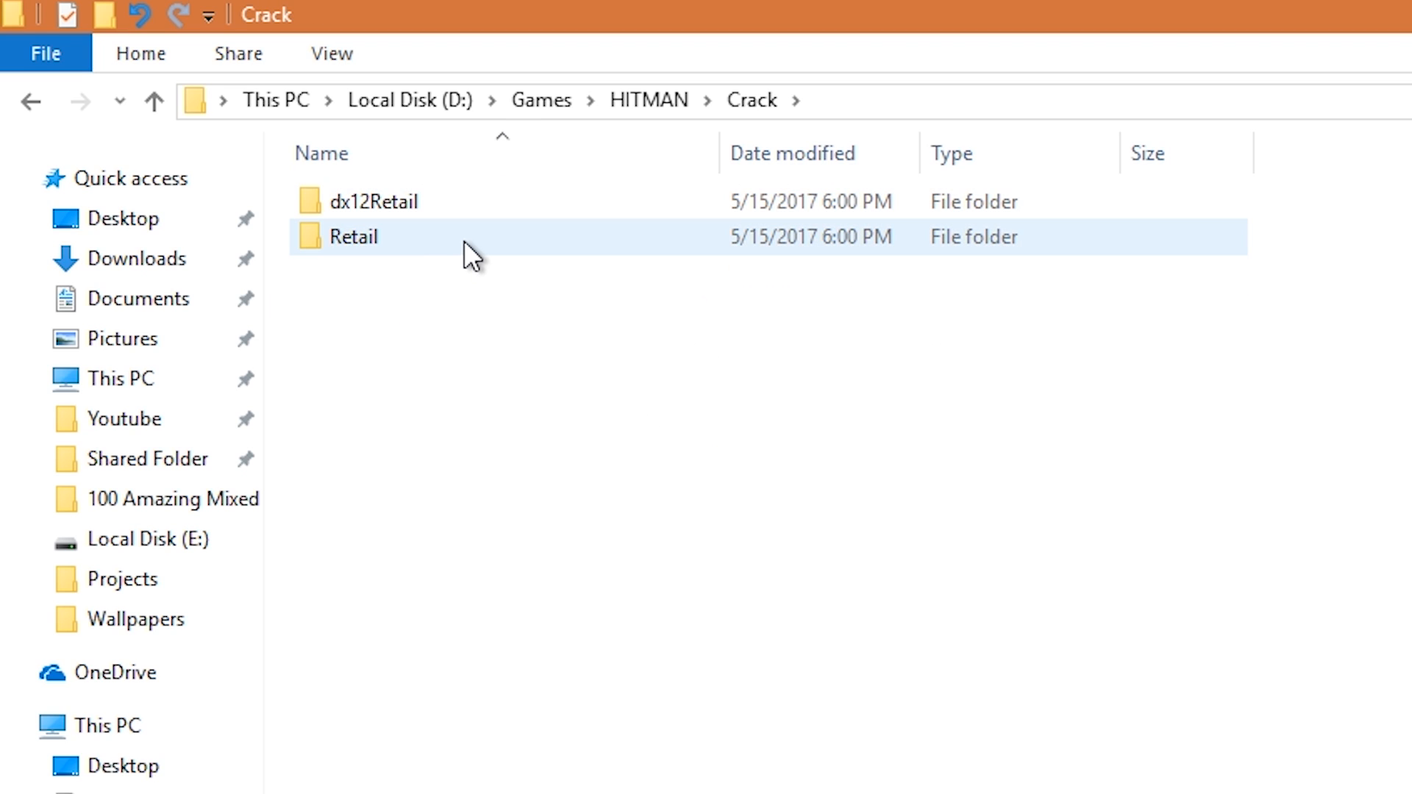
pyautogui.rightClick(353, 236)
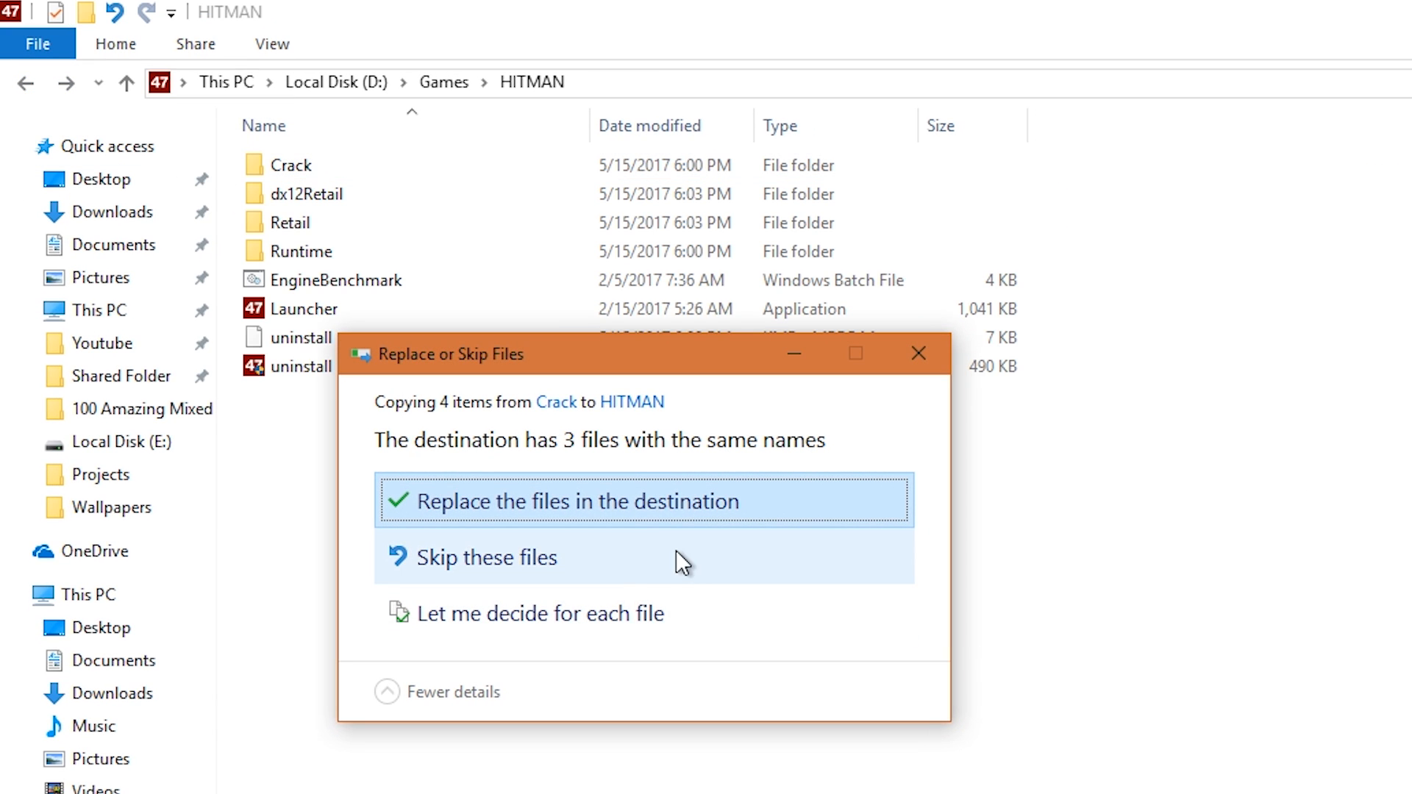
pyautogui.click(572, 502)
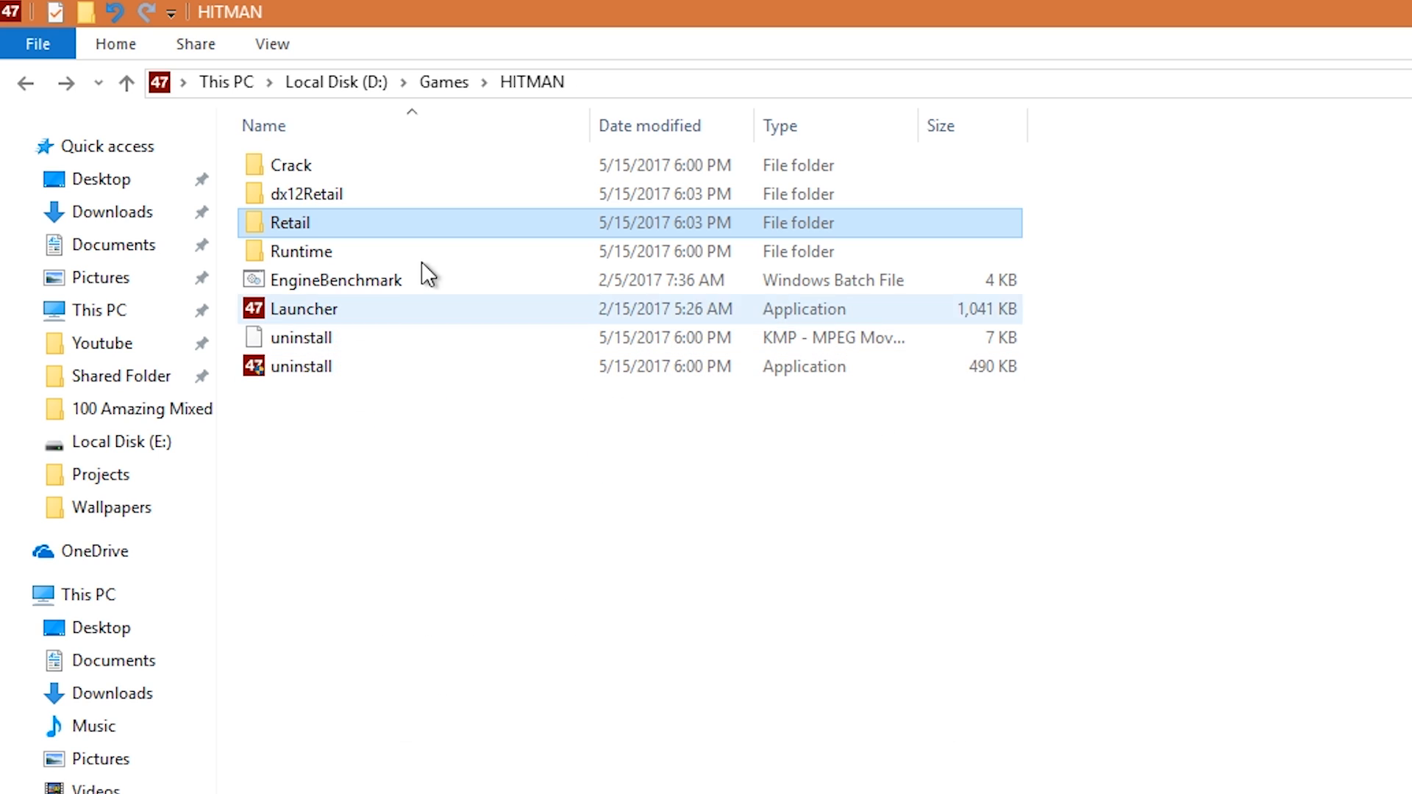
# Step: Copy CPY, steam_api64.dll and steamclient64.dll from Crack's dx12Retail folder
pyautogui.doubleClick(290, 164)
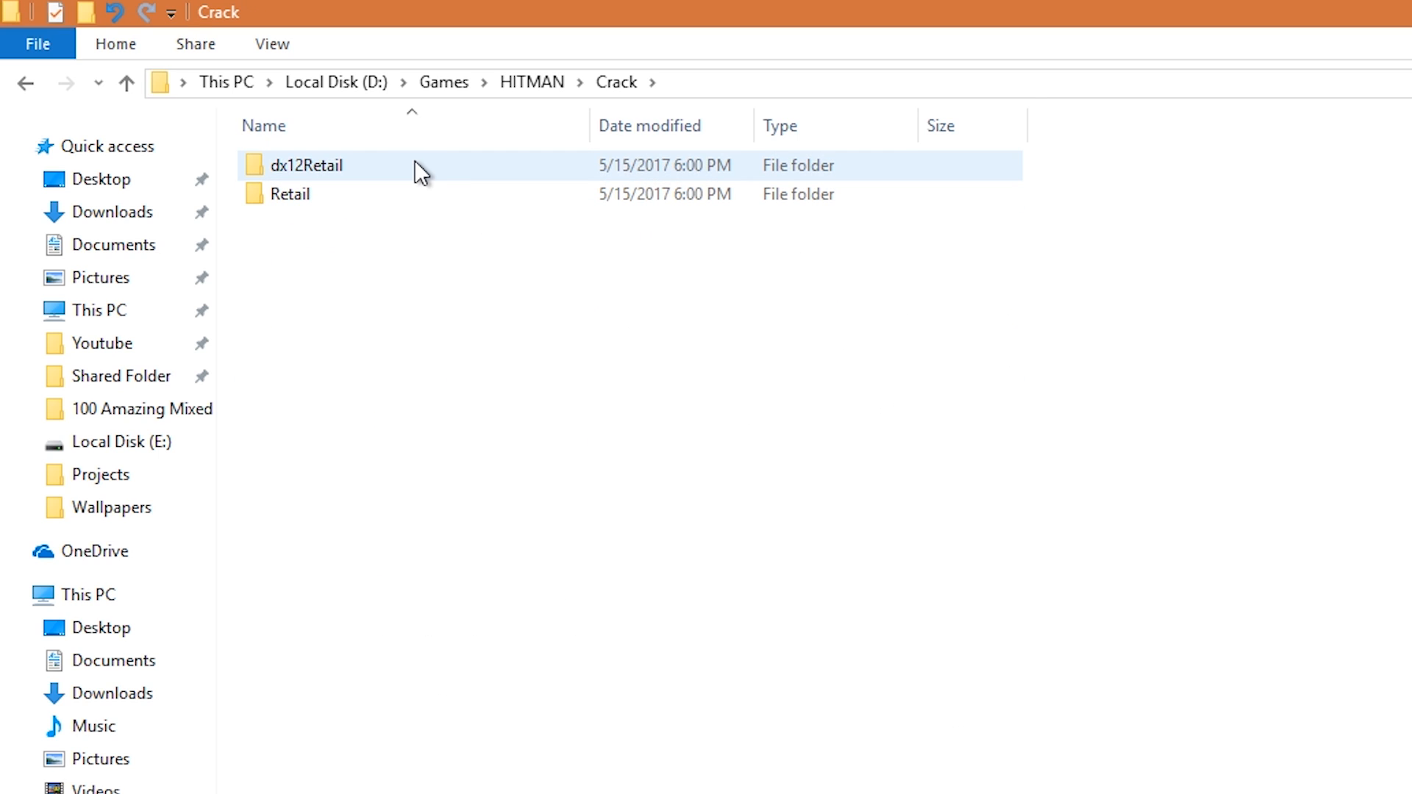
pyautogui.doubleClick(308, 165)
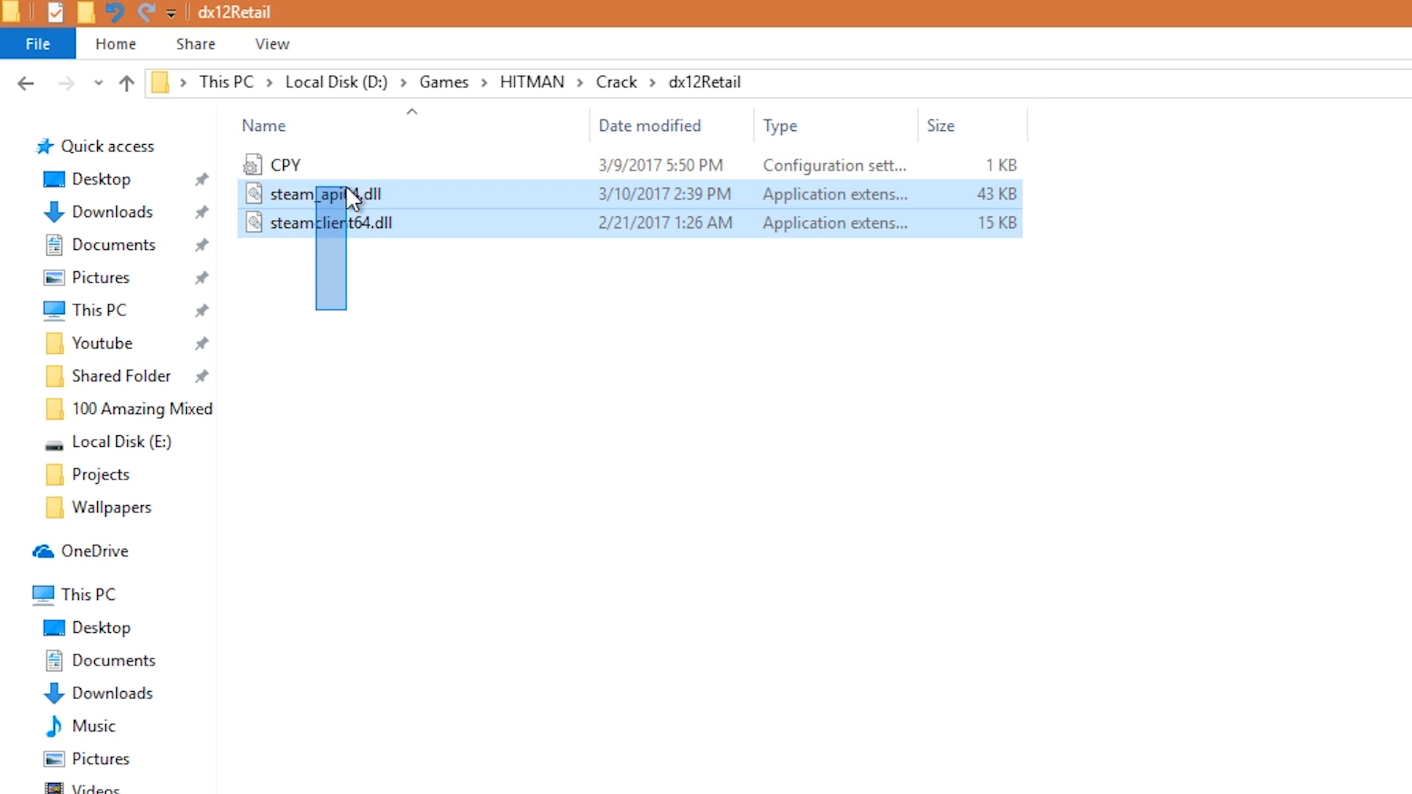
pyautogui.rightClick(323, 194)
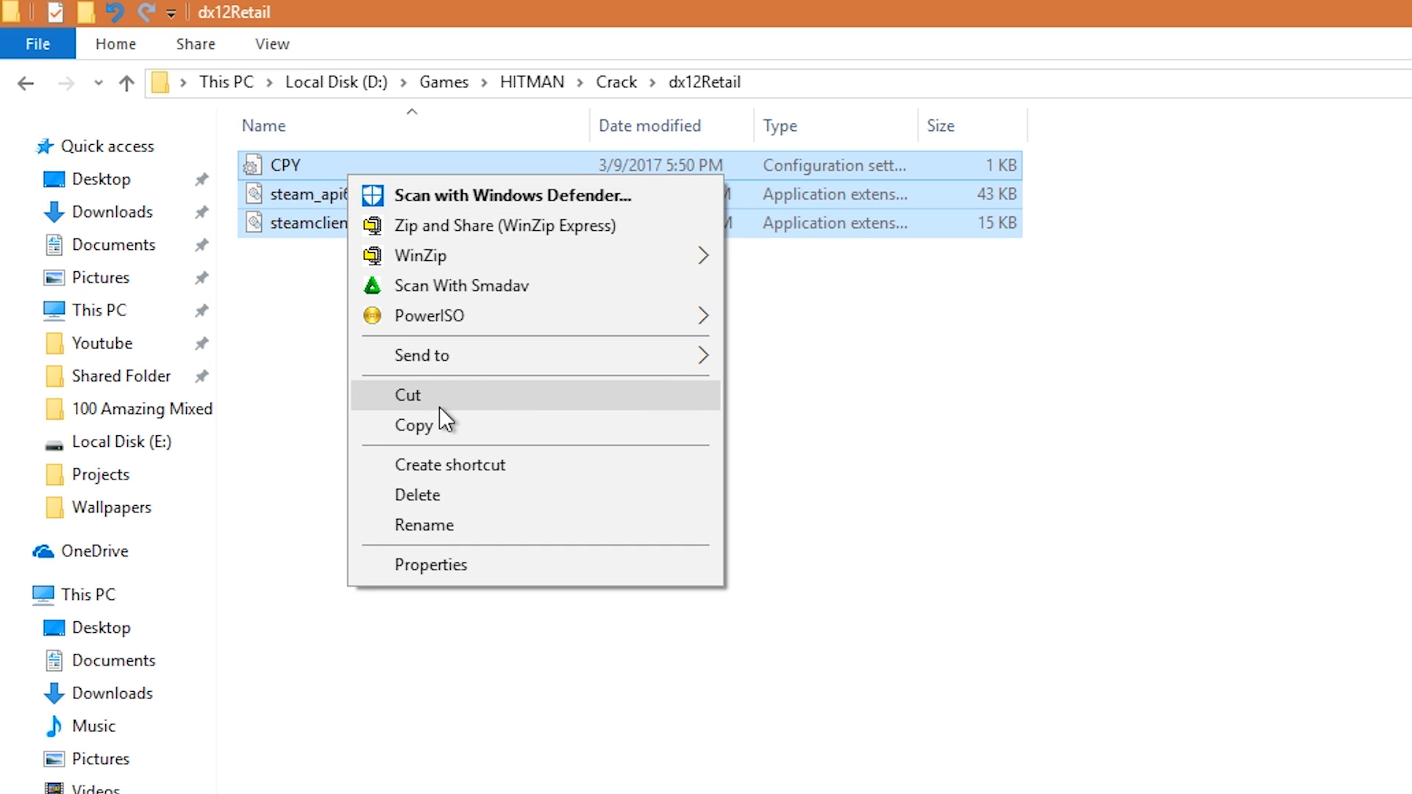
pyautogui.click(25, 82)
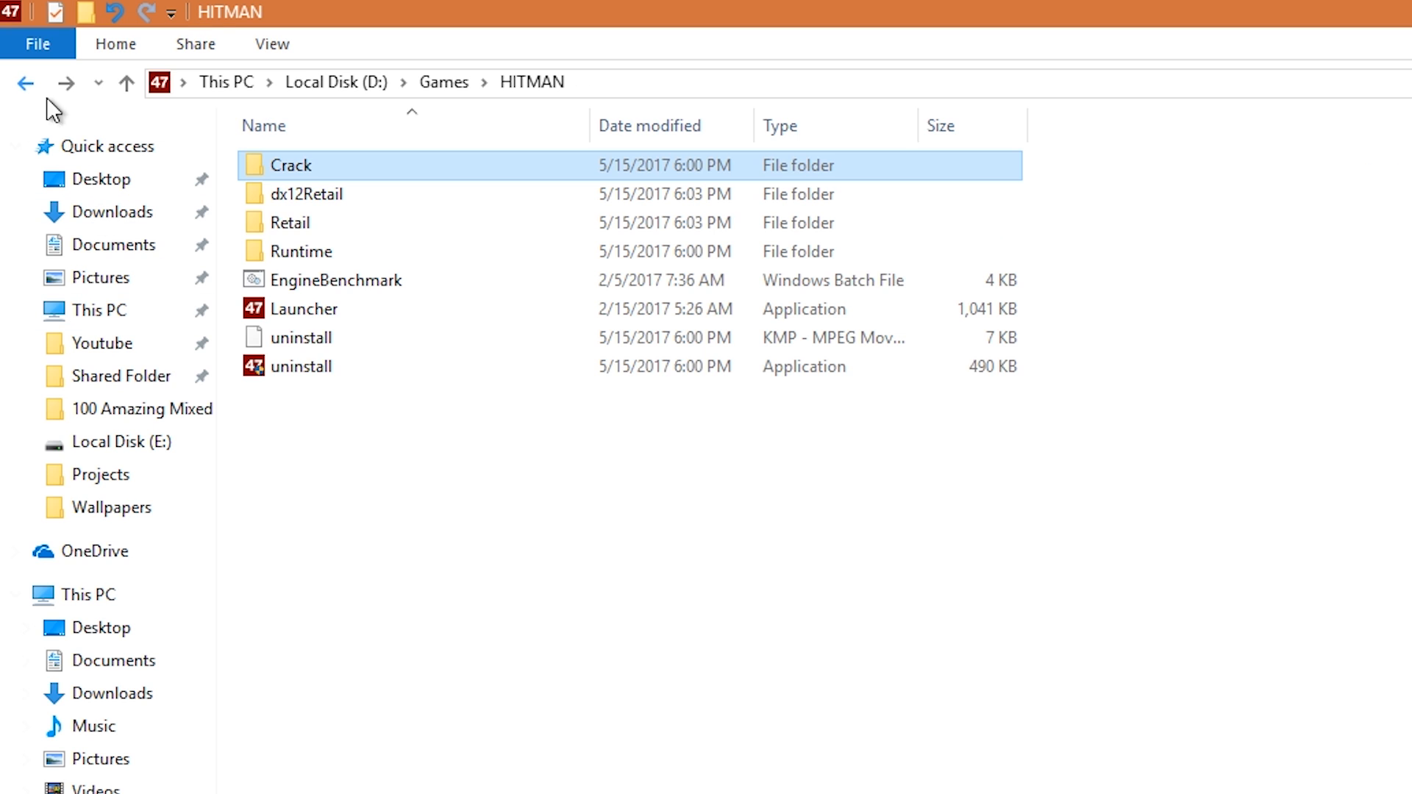
pyautogui.moveTo(432, 177)
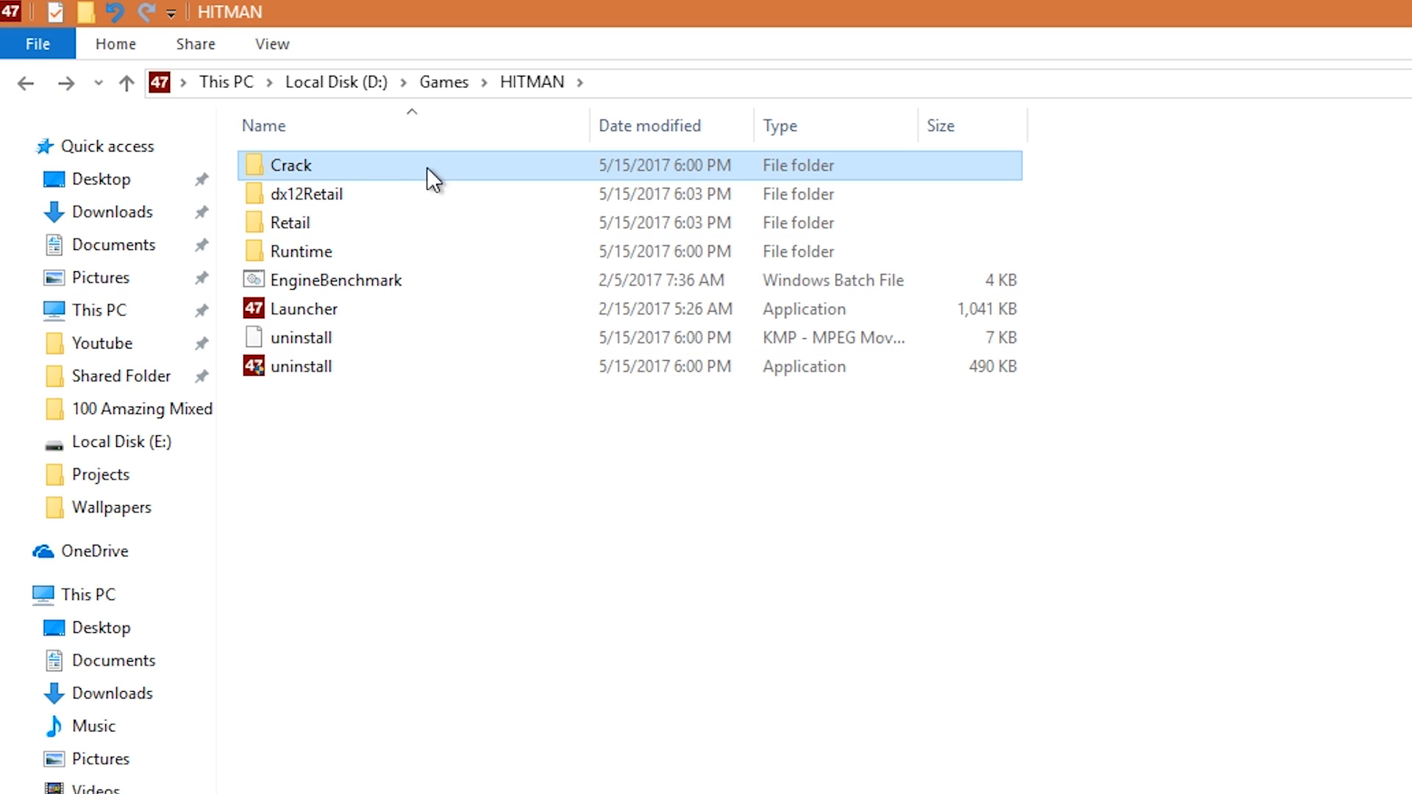
# Step: Paste the three crack files into the game's dx12Retail folder and return to HITMAN
pyautogui.doubleClick(306, 194)
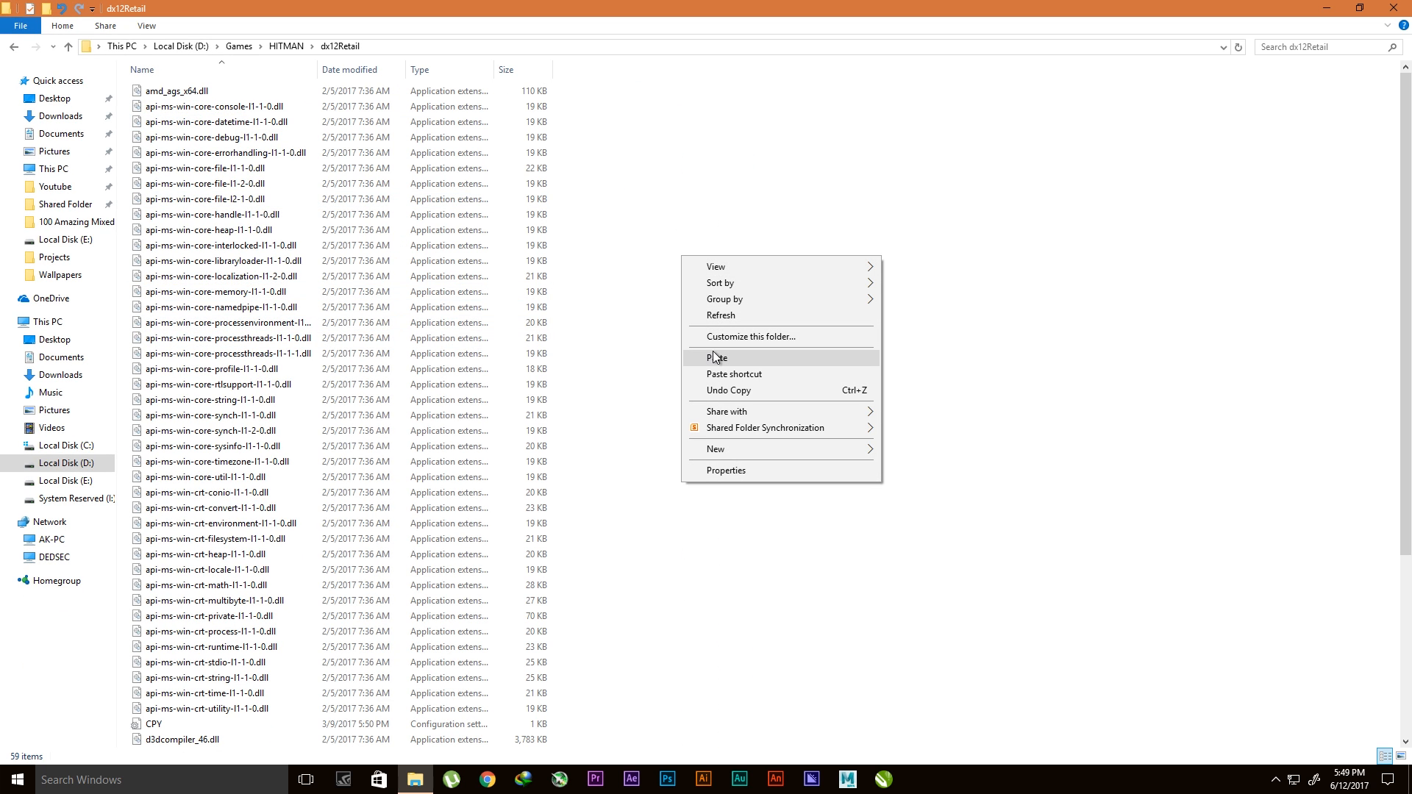
pyautogui.click(717, 357)
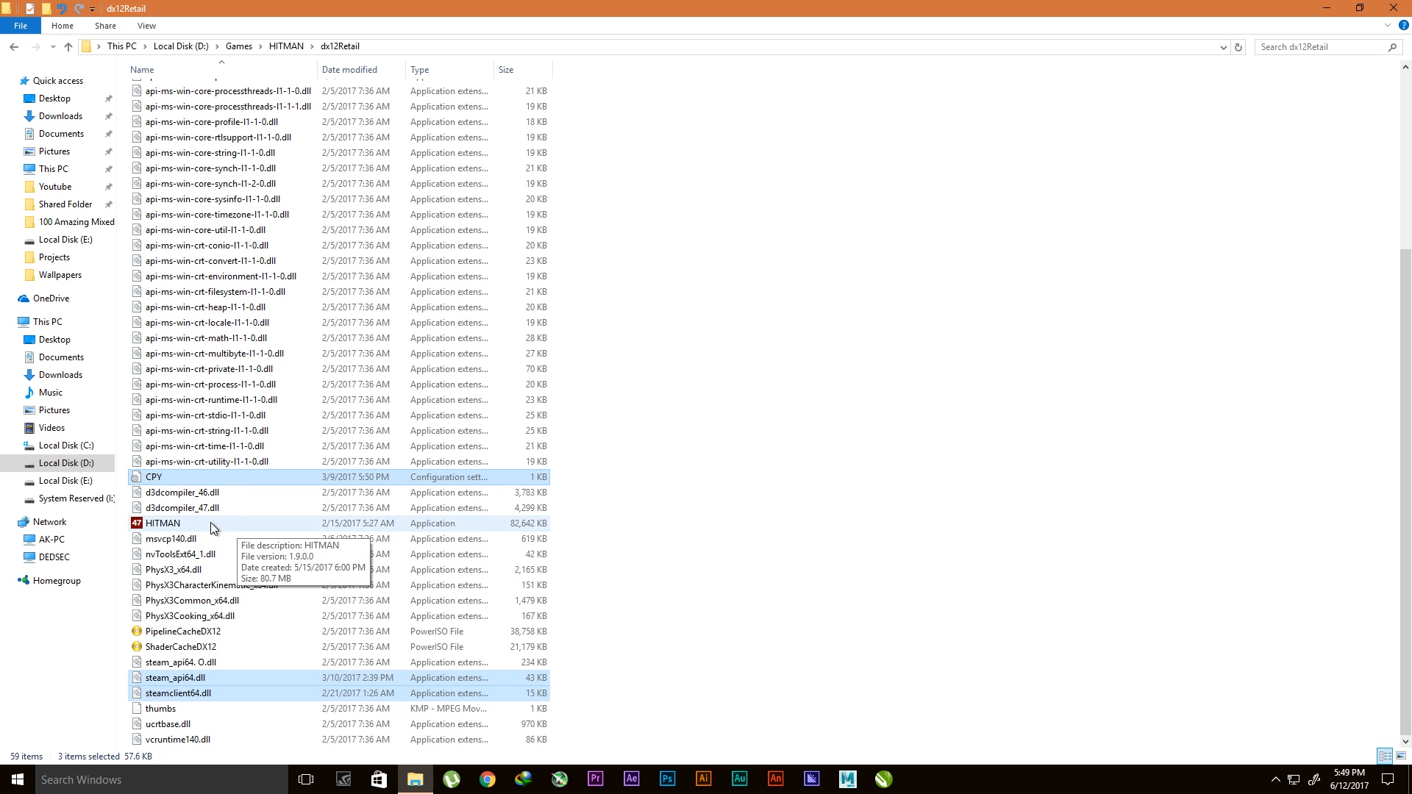
pyautogui.click(68, 46)
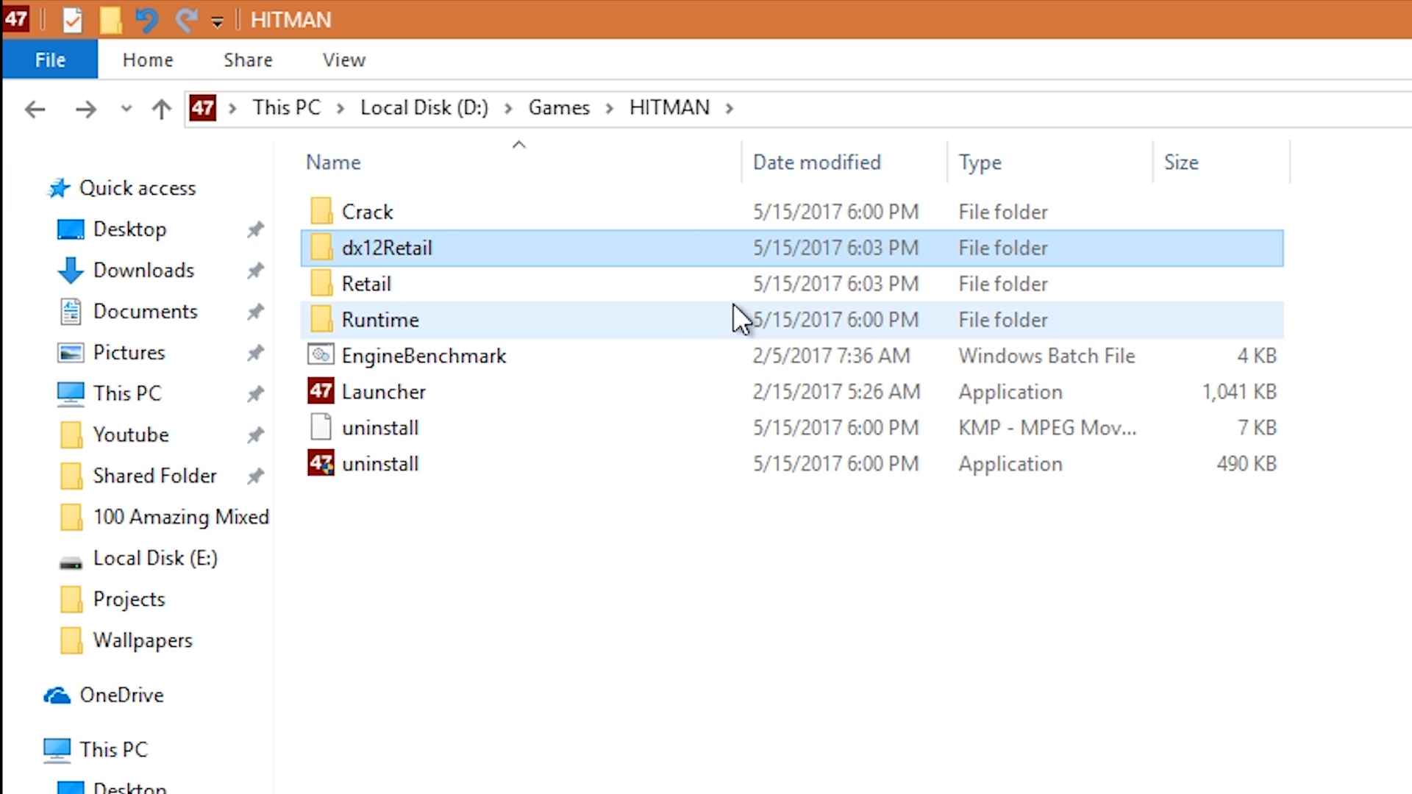
# Step: Launch HITMAN.exe from the game's dx12Retail folder
pyautogui.doubleClick(387, 247)
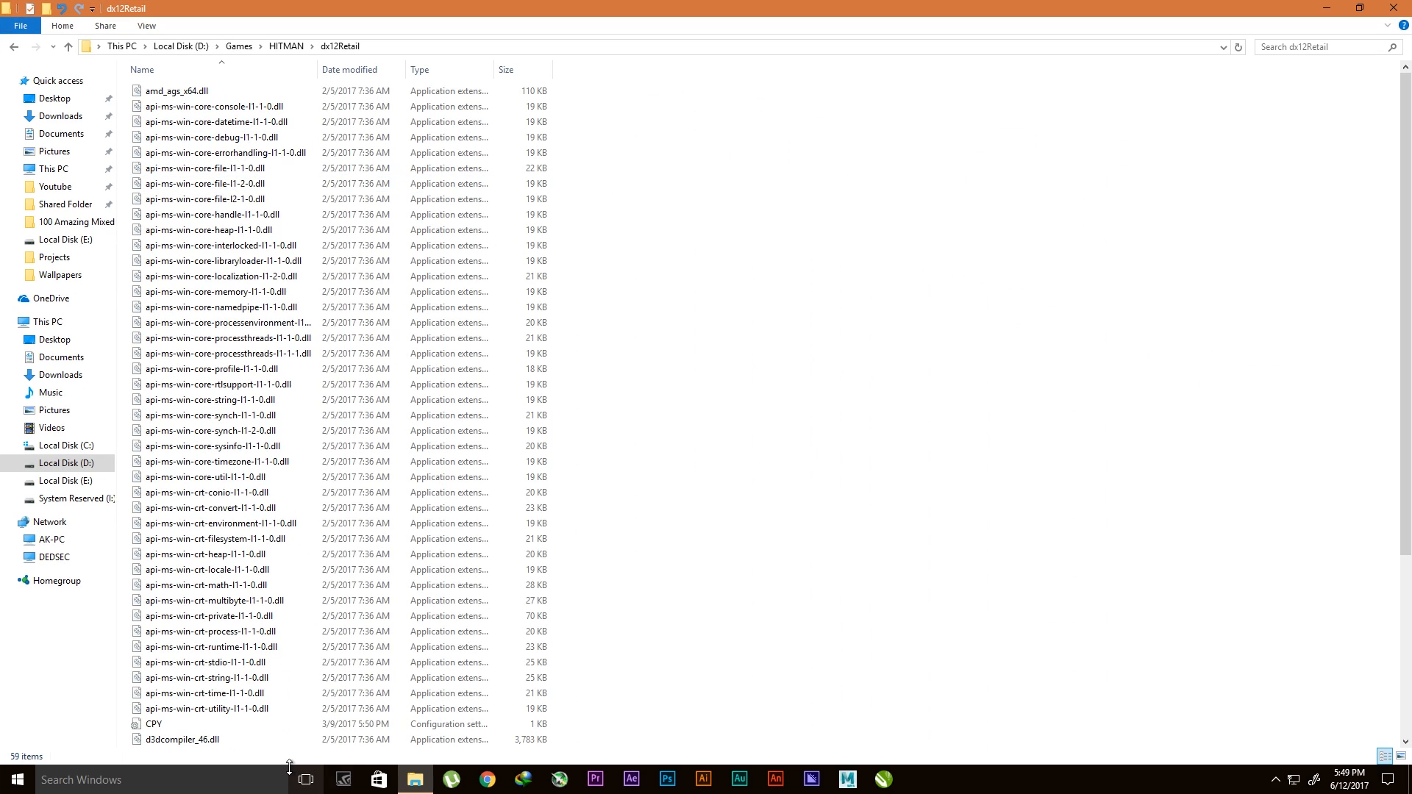
pyautogui.click(163, 523)
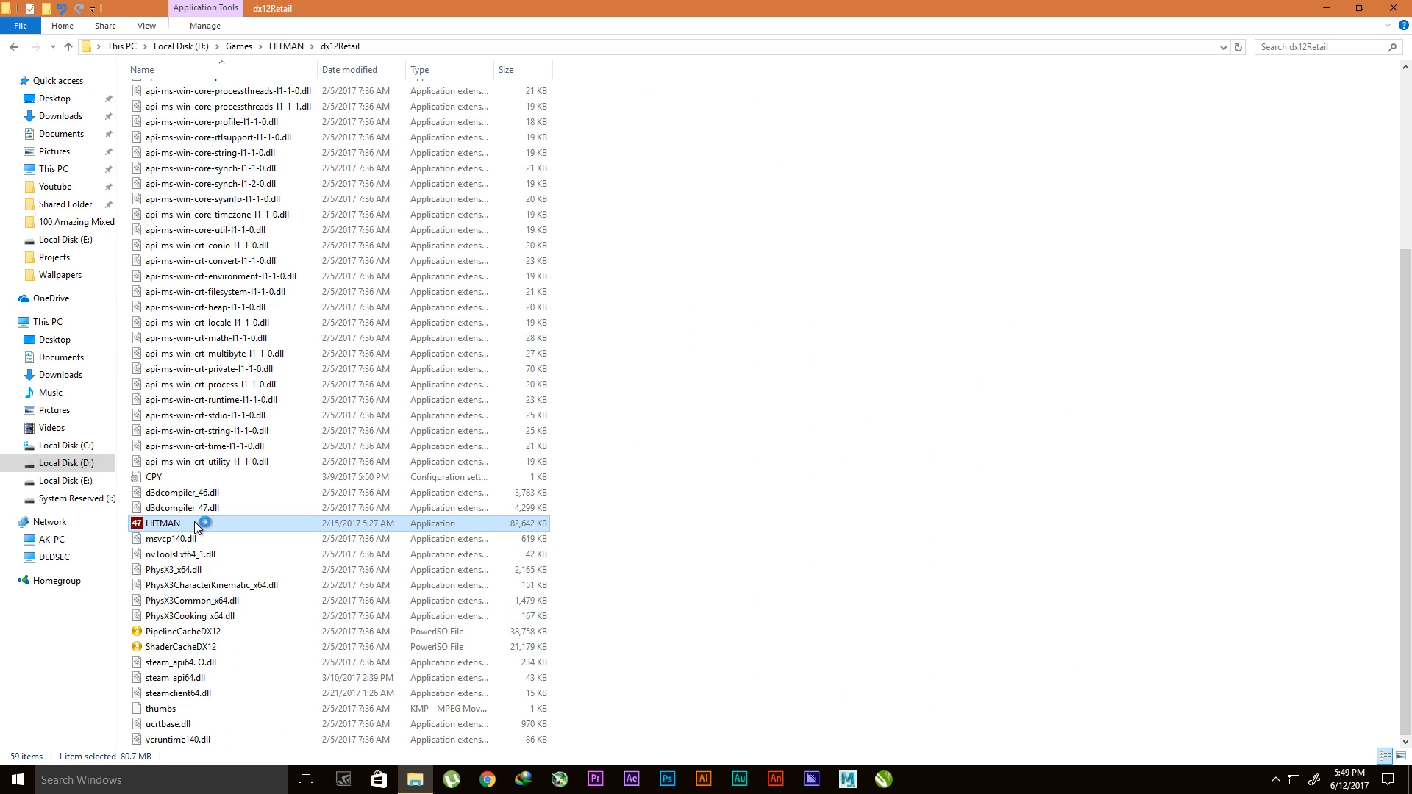
pyautogui.doubleClick(162, 524)
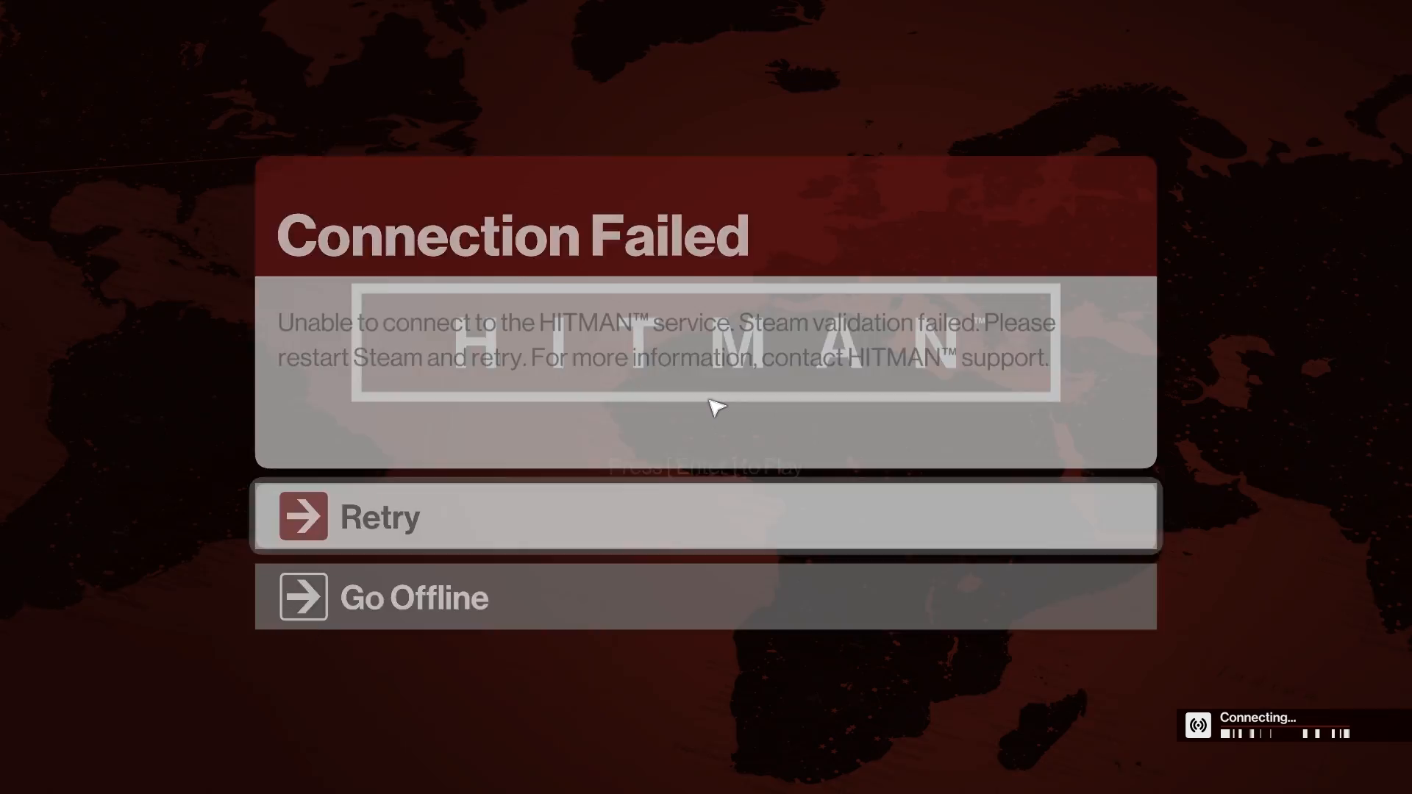
# Step: Go Offline past the Connection Failed screen and reach the Options menu
pyautogui.click(413, 597)
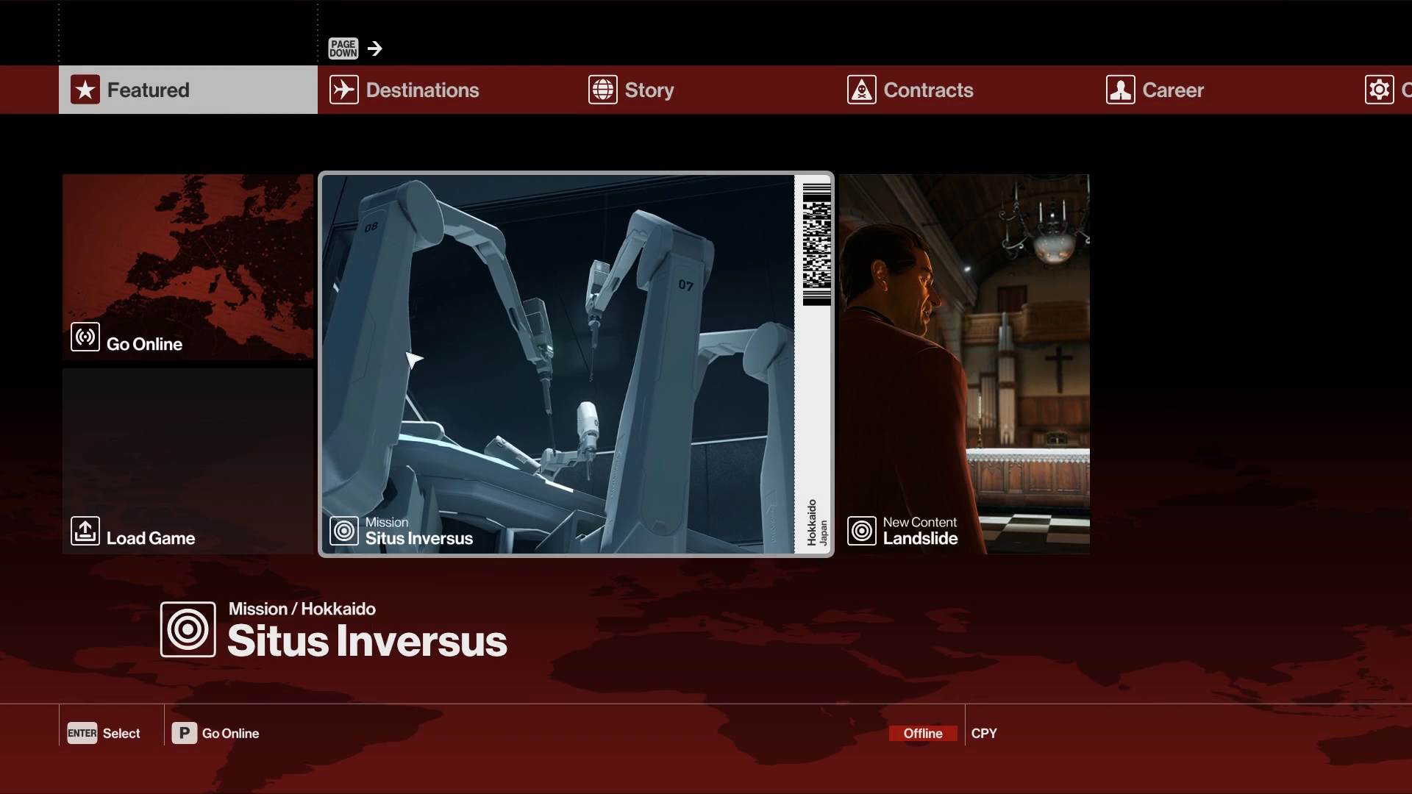
pyautogui.click(574, 365)
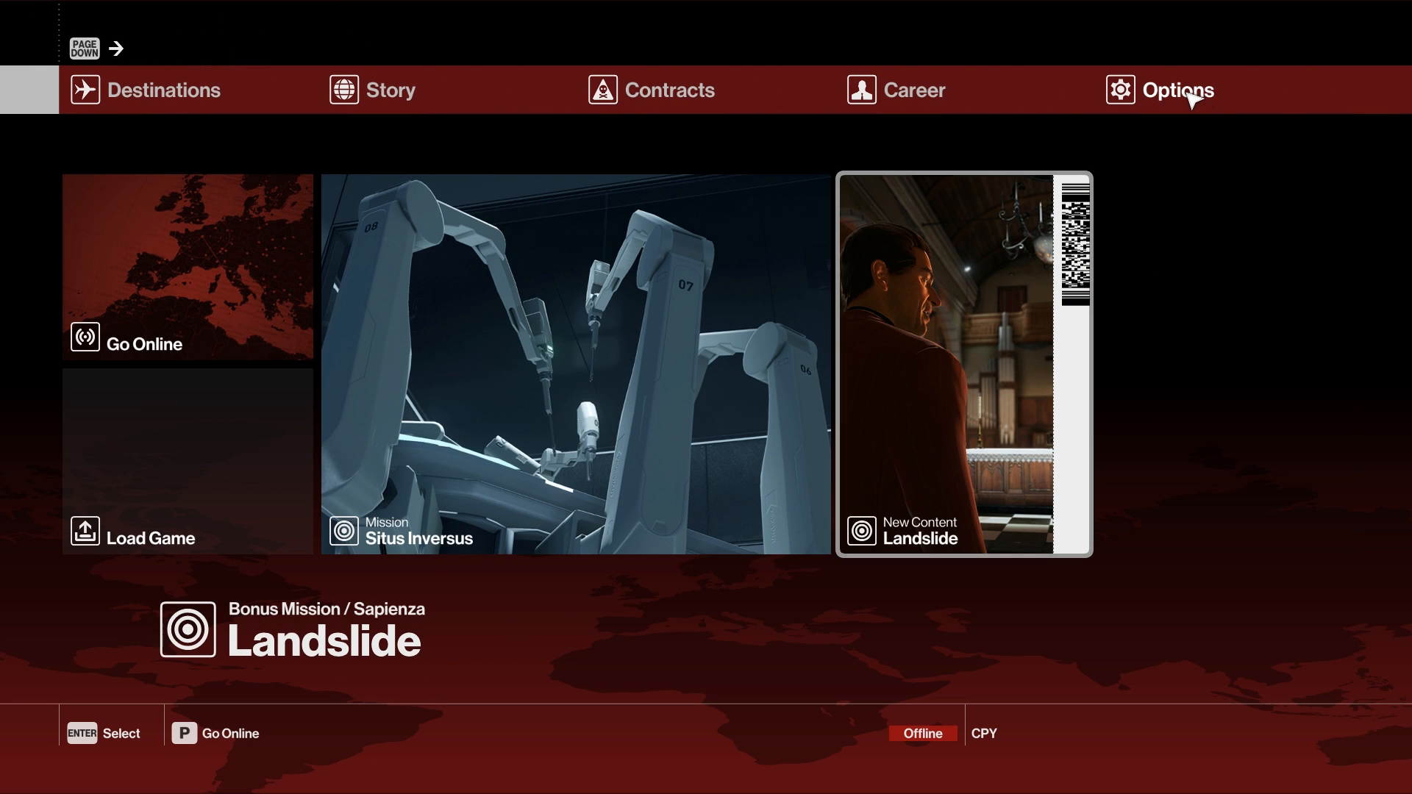
pyautogui.click(1157, 90)
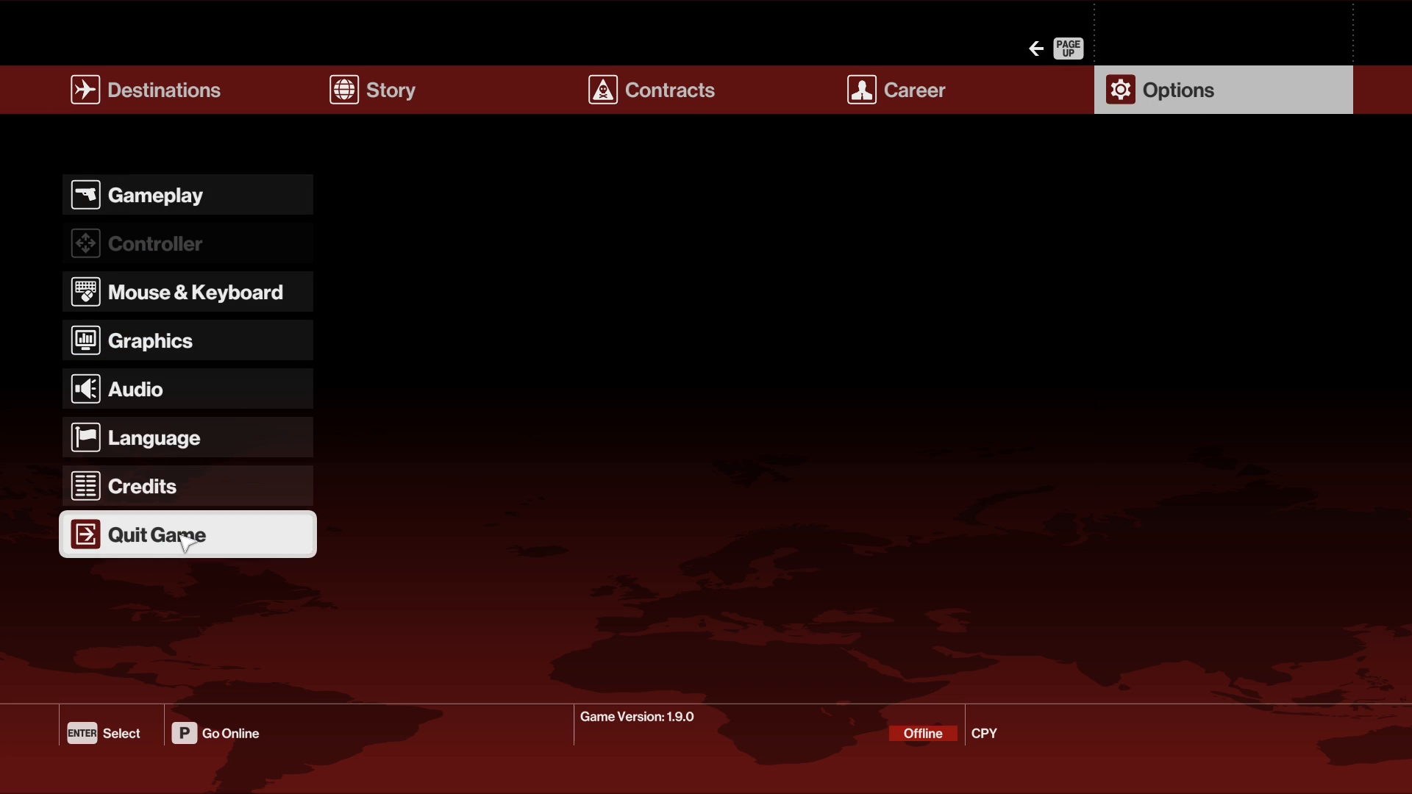